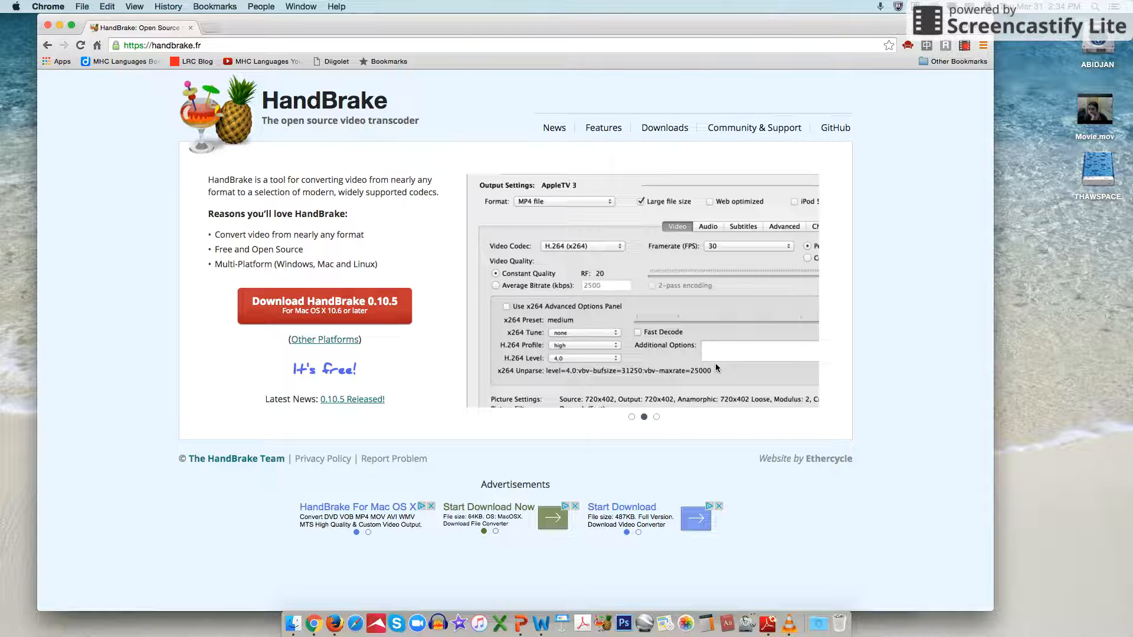
Launch HandBrake from the Dock so the source file chooser appears
{"action": "left_click", "coordinate": [656, 416]}
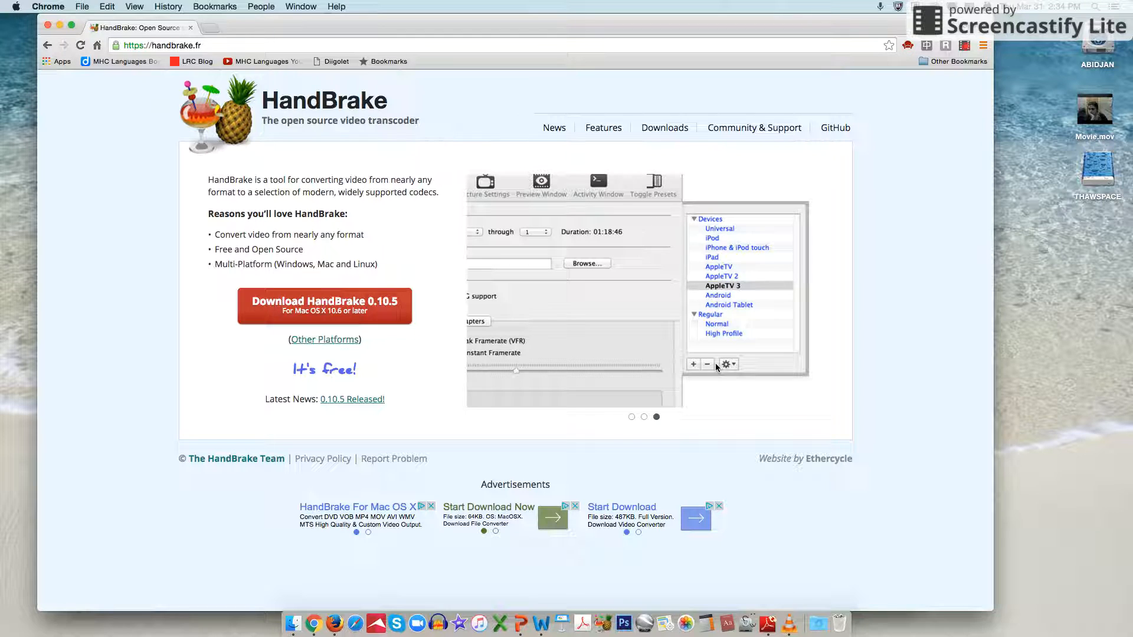
{"action": "left_click", "coordinate": [630, 417]}
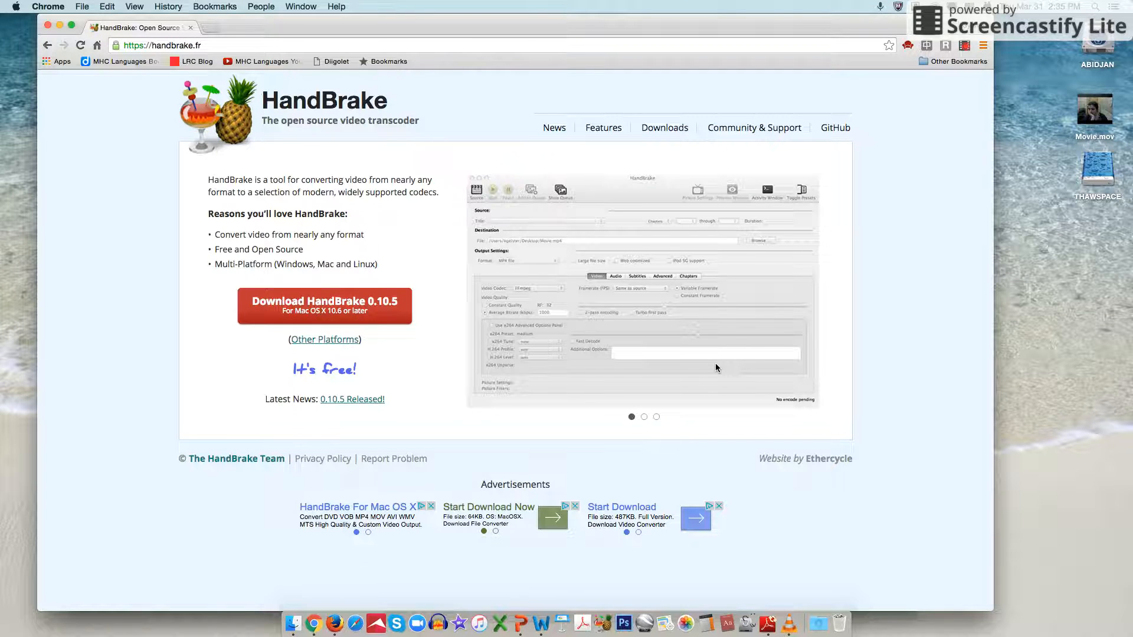
{"action": "left_click", "coordinate": [643, 416]}
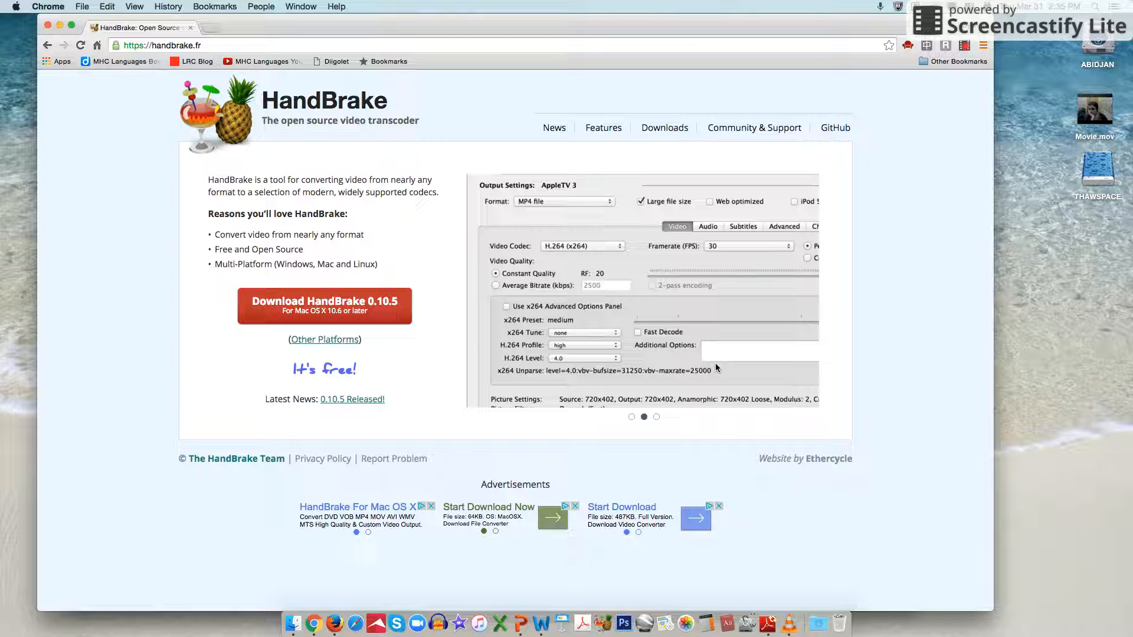
{"action": "left_click", "coordinate": [656, 417]}
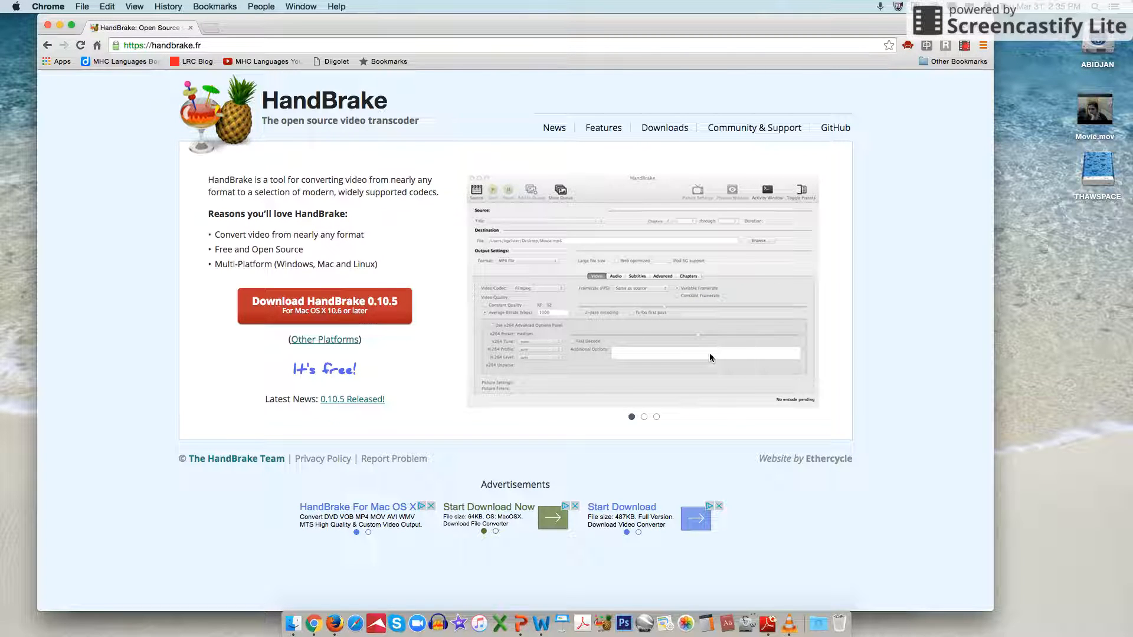
{"action": "mouse_move", "coordinate": [1120, 108]}
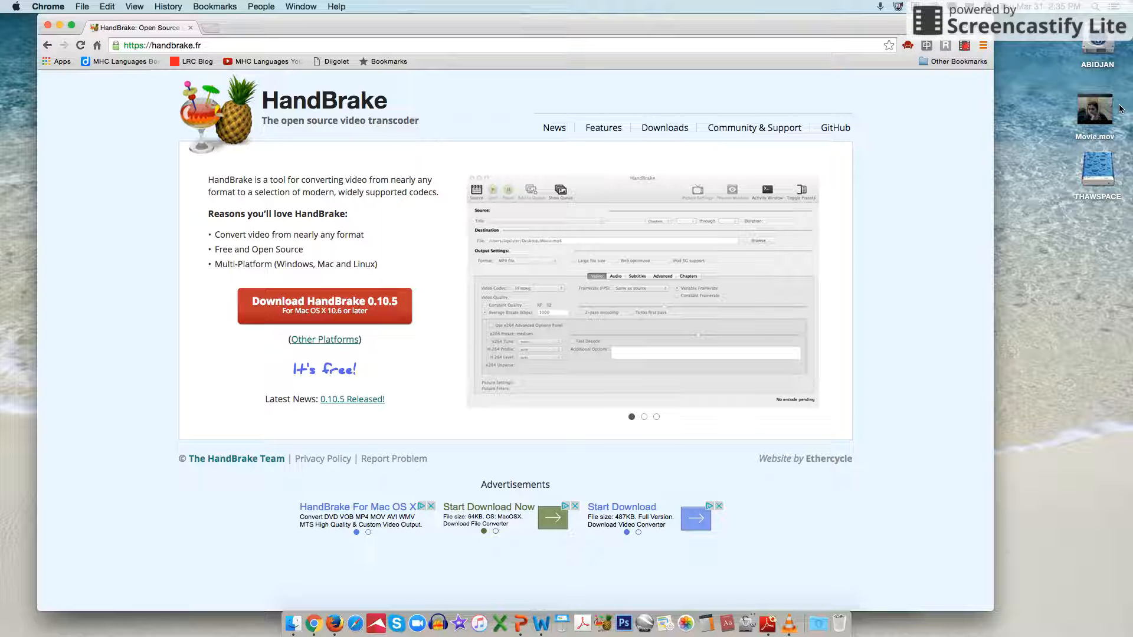
{"action": "left_click", "coordinate": [644, 416]}
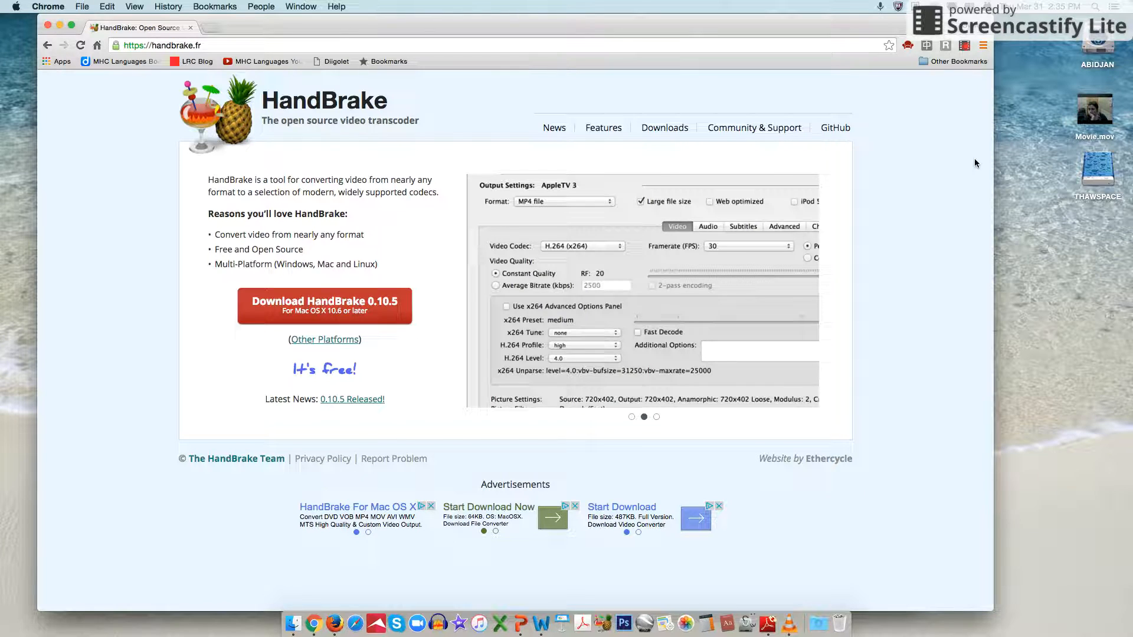
{"action": "left_click", "coordinate": [656, 417]}
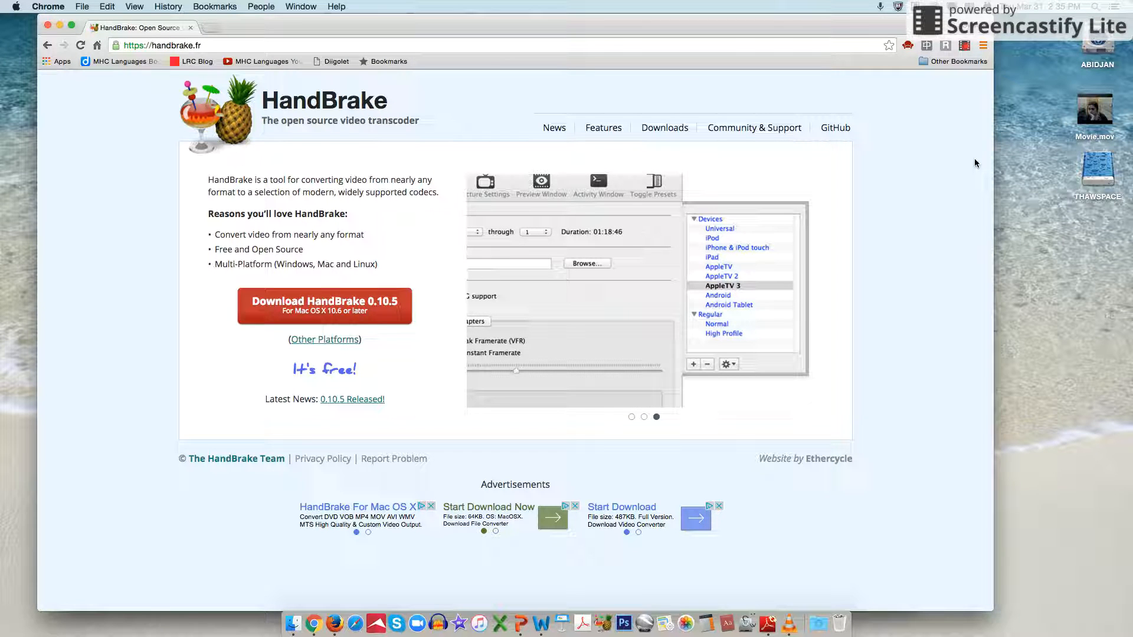
{"action": "mouse_move", "coordinate": [623, 623]}
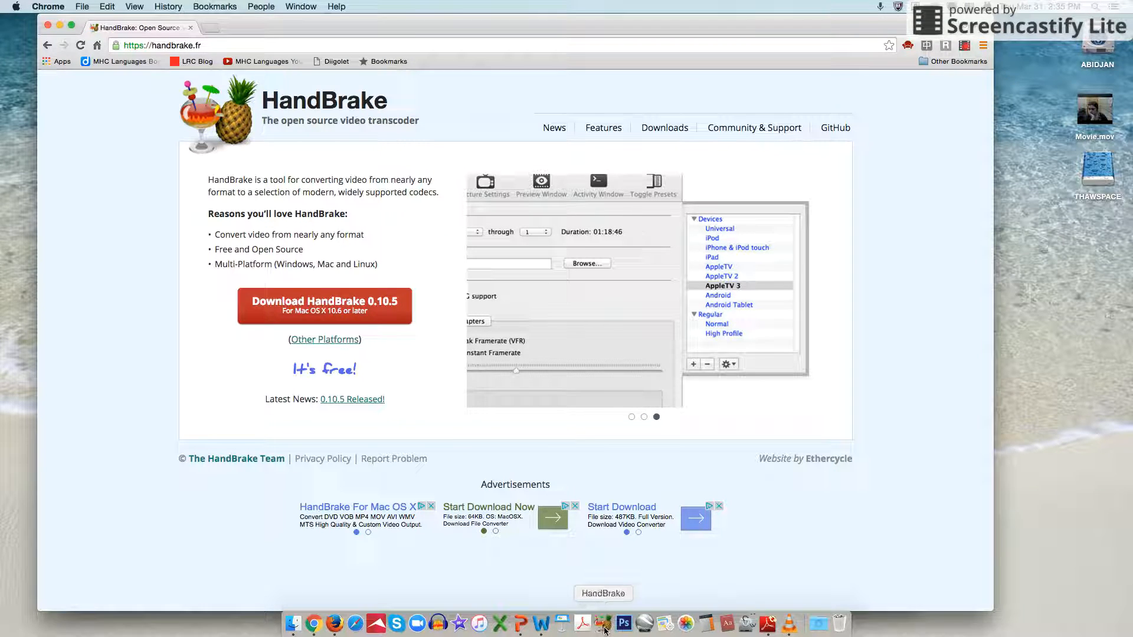
{"action": "left_click", "coordinate": [630, 416]}
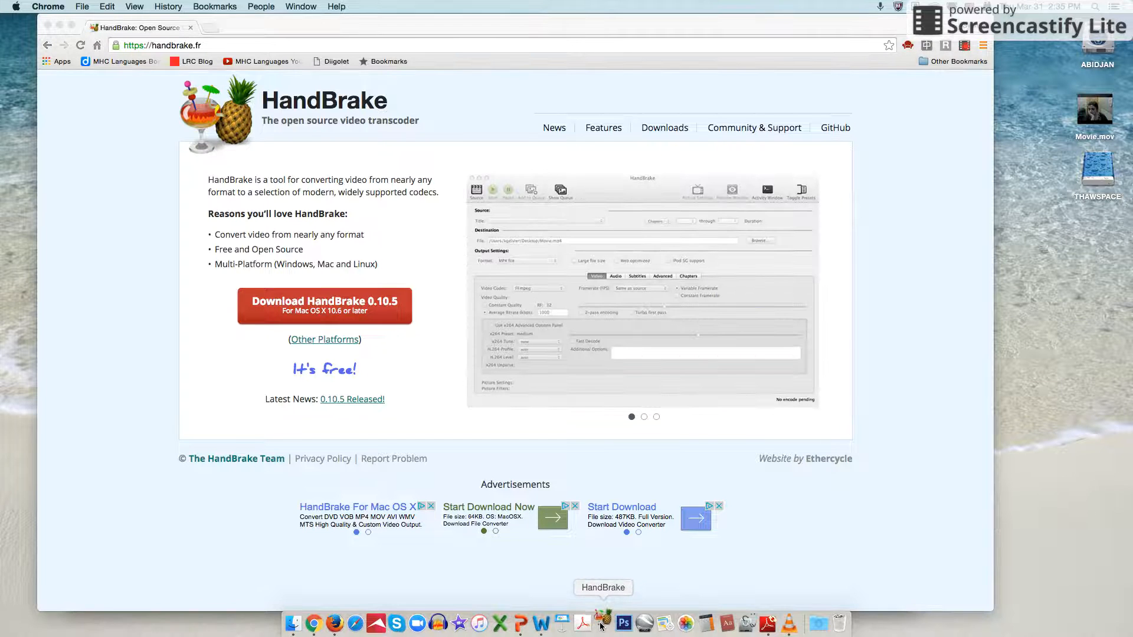
{"action": "left_click", "coordinate": [603, 623]}
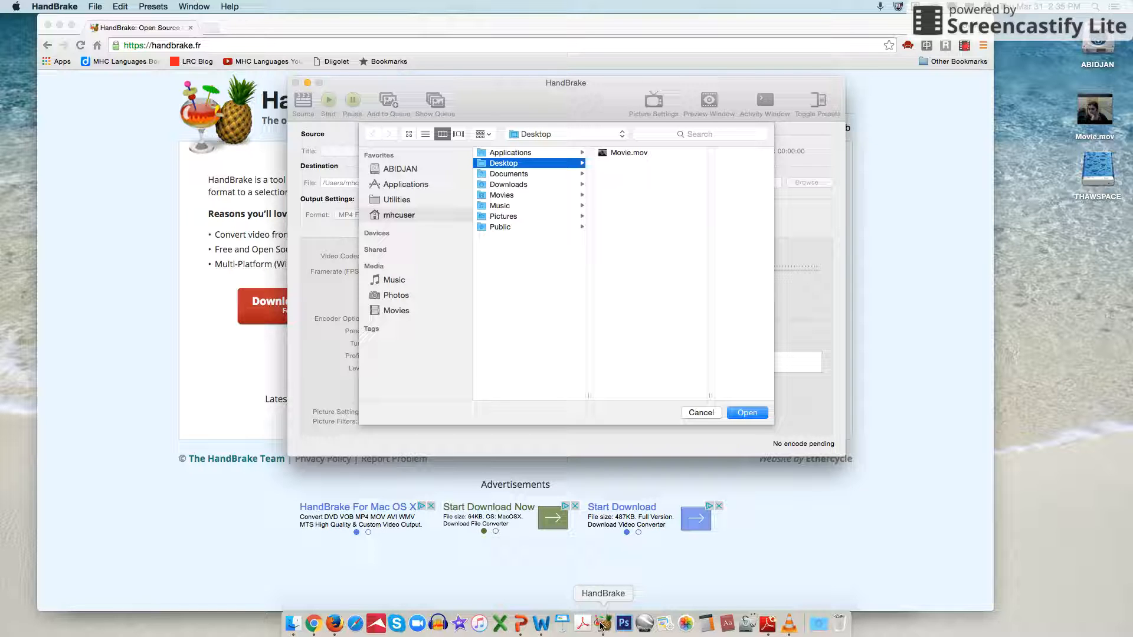
Load Movie.mov from the Desktop as the source, outputting Movie.mp4 with the Normal preset
{"action": "left_click", "coordinate": [629, 152]}
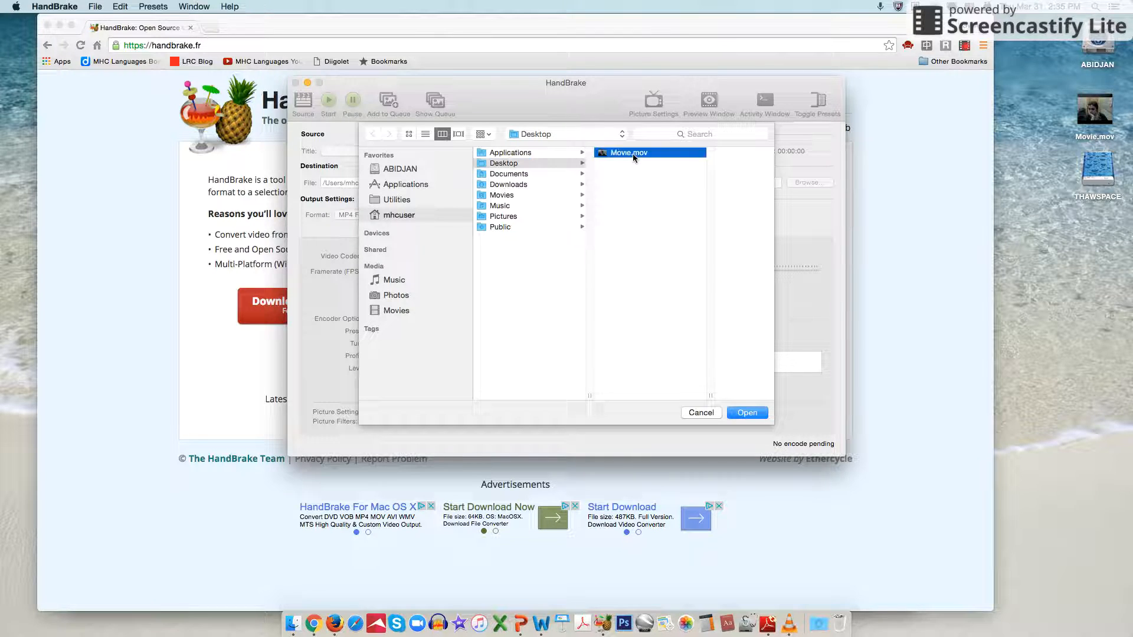
{"action": "left_click", "coordinate": [627, 152]}
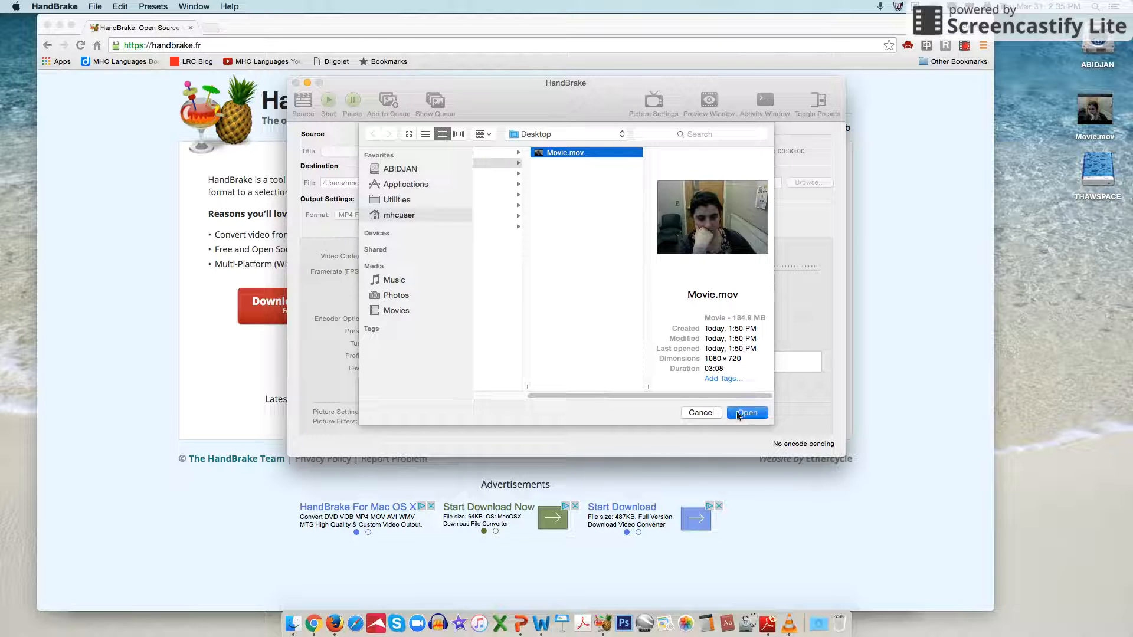
{"action": "left_click", "coordinate": [745, 413]}
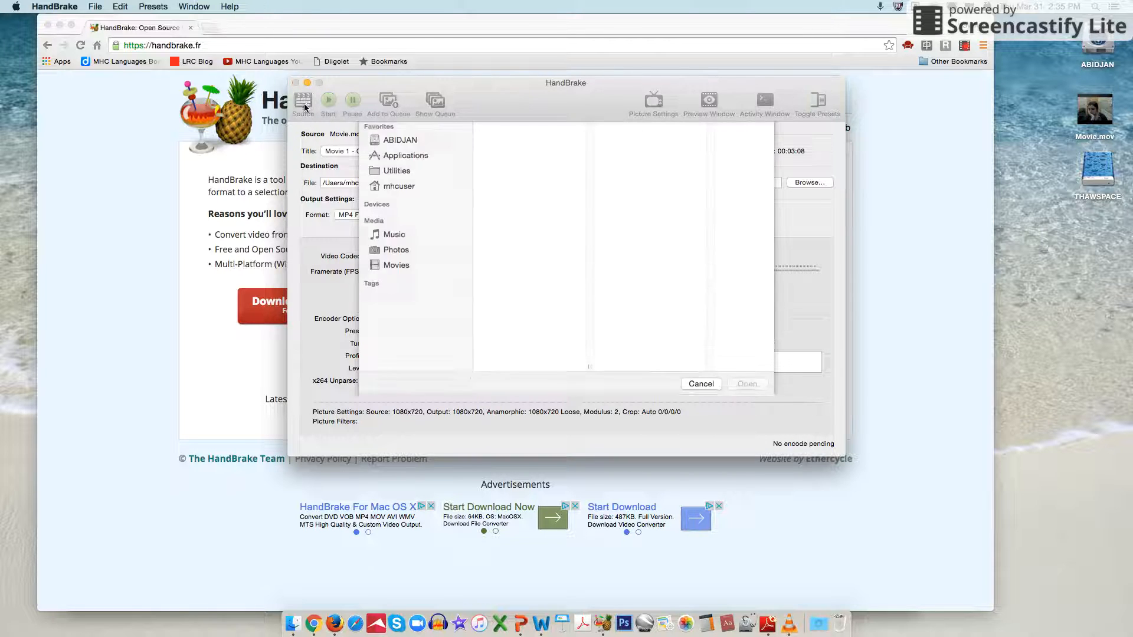
{"action": "left_click", "coordinate": [502, 163]}
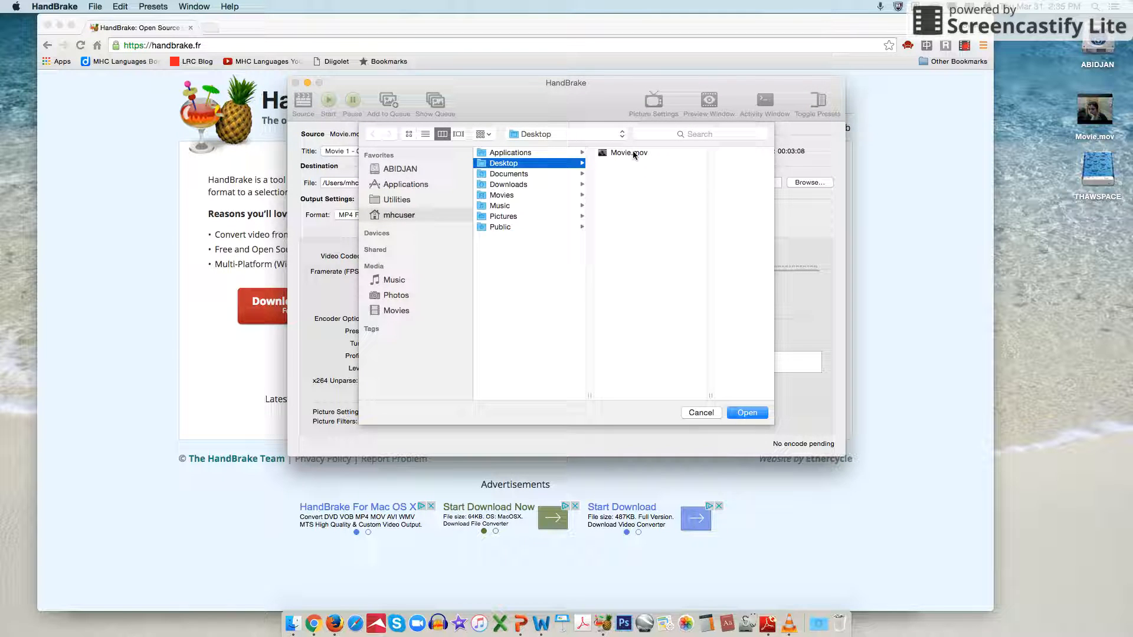
{"action": "left_click", "coordinate": [747, 413]}
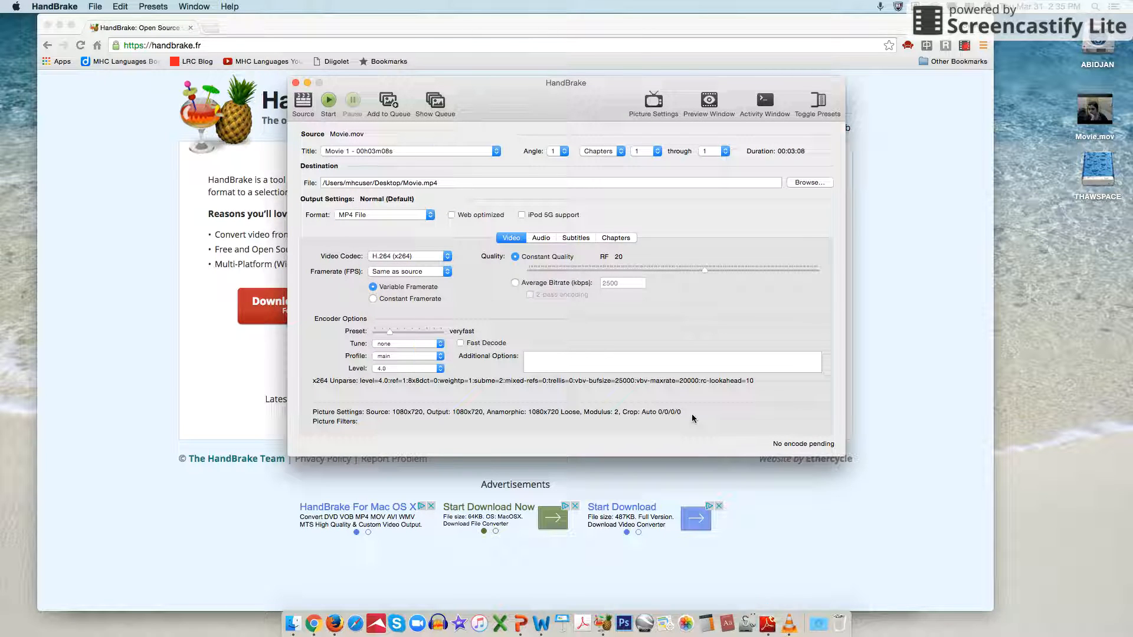
{"action": "mouse_move", "coordinate": [448, 268]}
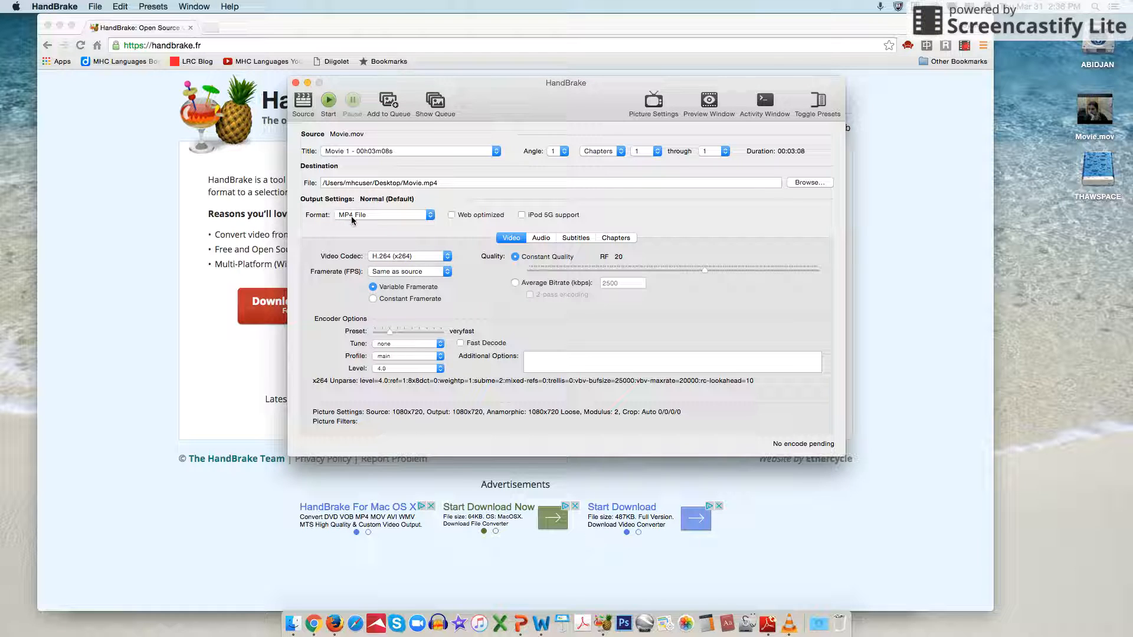
{"action": "left_click", "coordinate": [382, 215]}
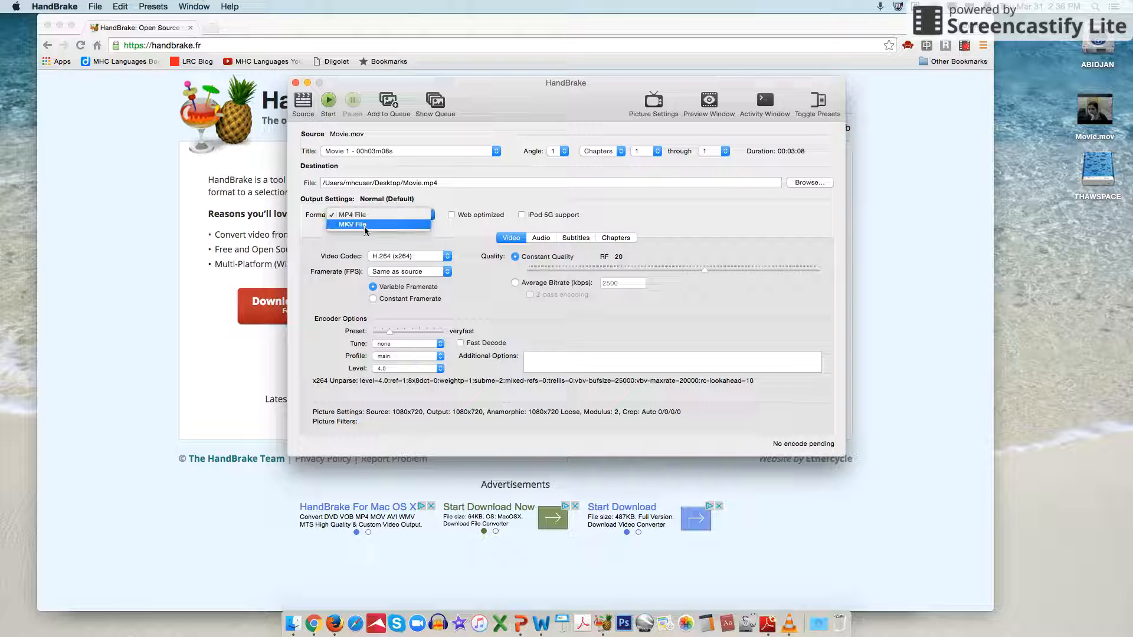
{"action": "mouse_move", "coordinate": [351, 214]}
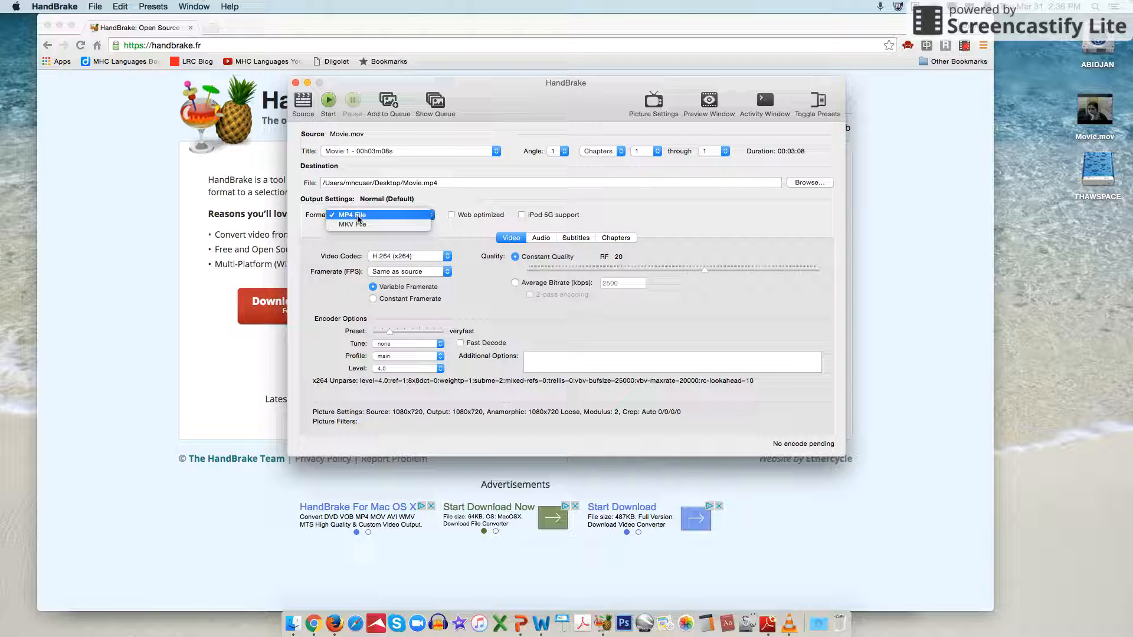
{"action": "left_click", "coordinate": [351, 215]}
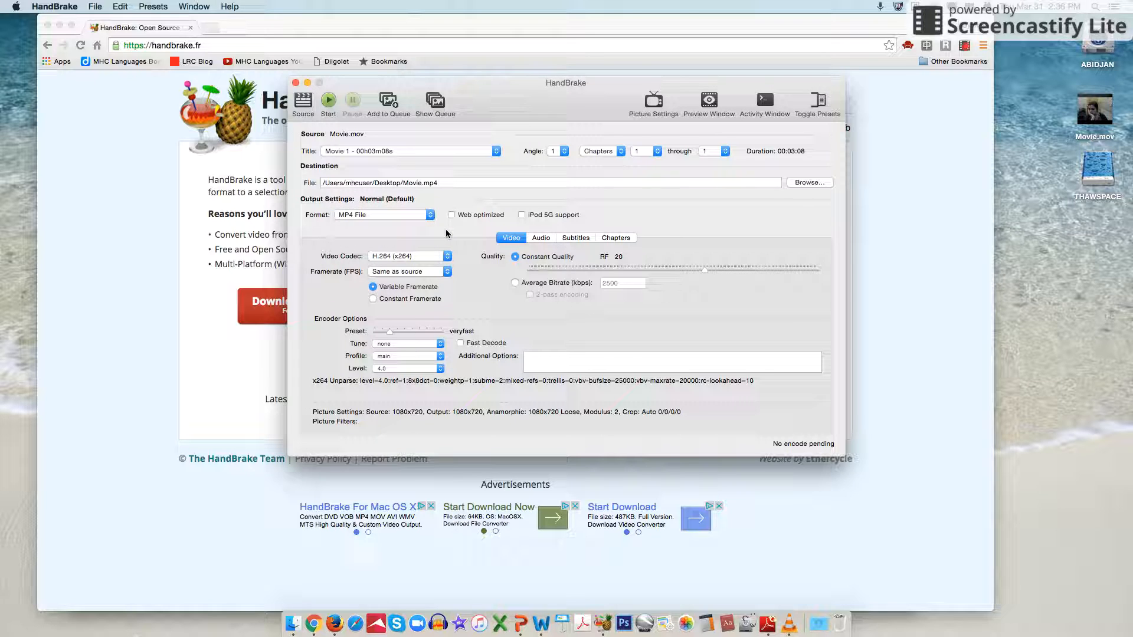
{"action": "mouse_move", "coordinate": [377, 229]}
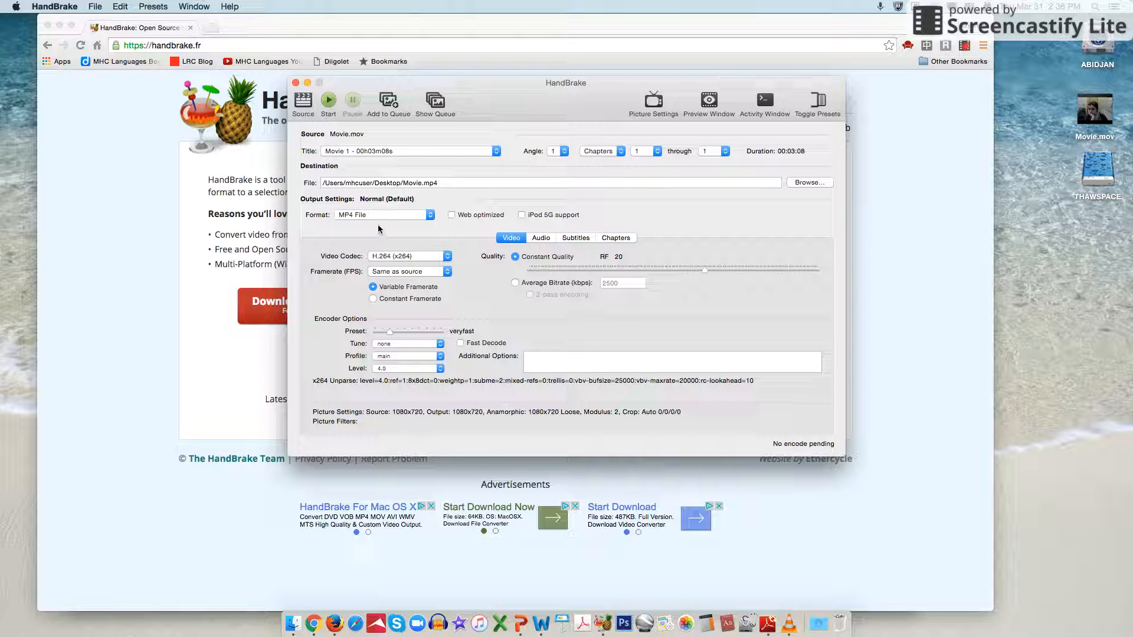
{"action": "mouse_move", "coordinate": [404, 226]}
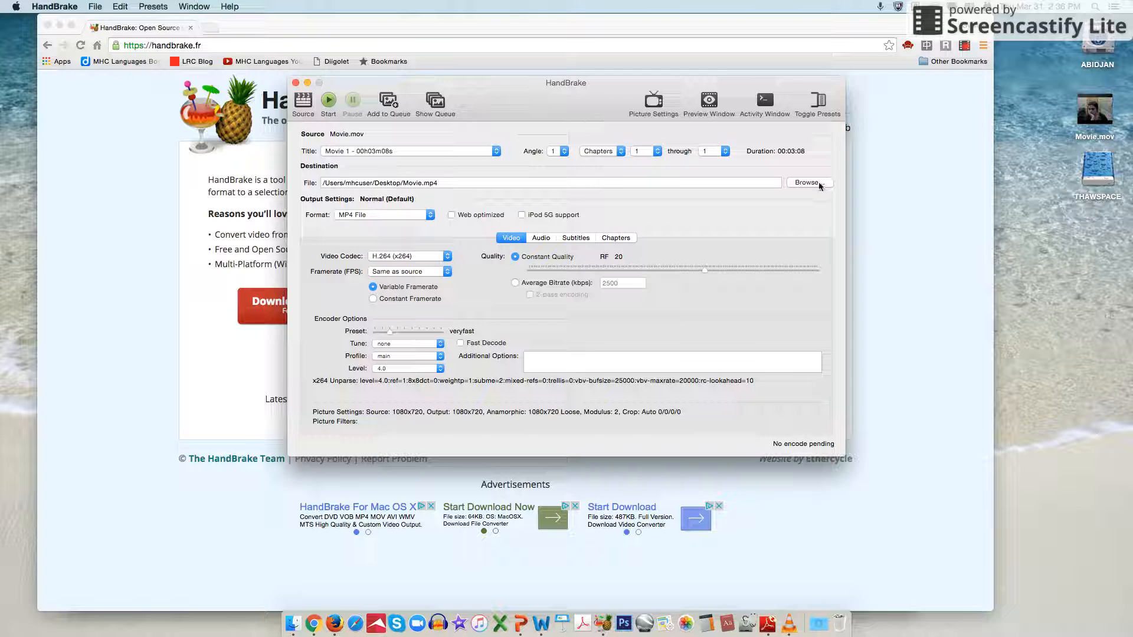
Set the destination to Film.mp4 on the Desktop via the Browse save dialog
{"action": "left_click", "coordinate": [807, 182]}
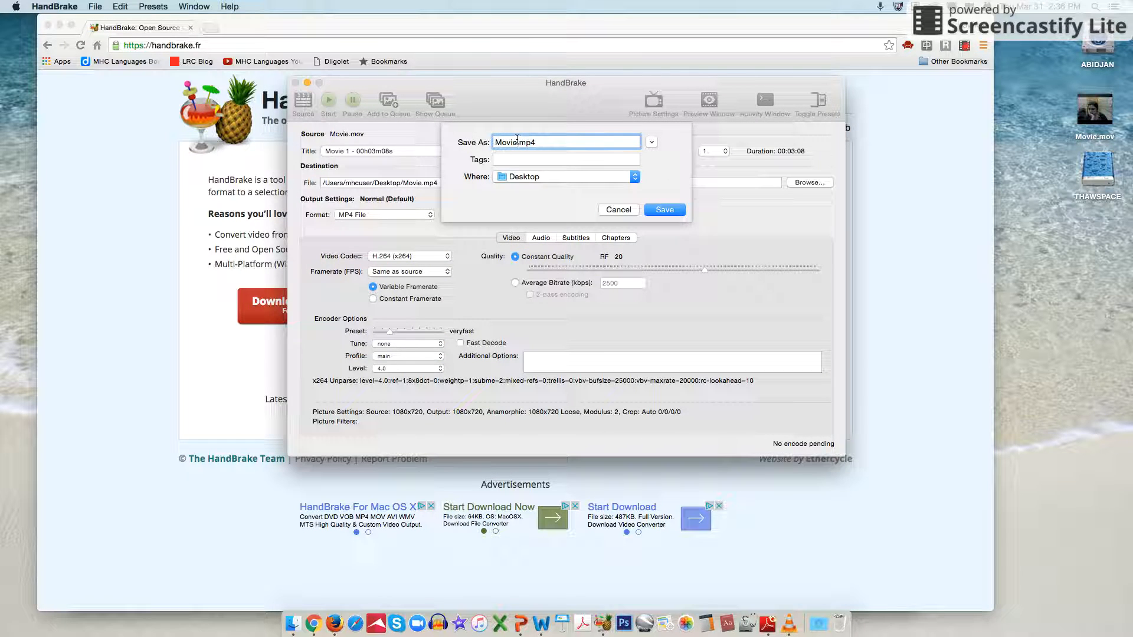
{"action": "type", "text": "Film"}
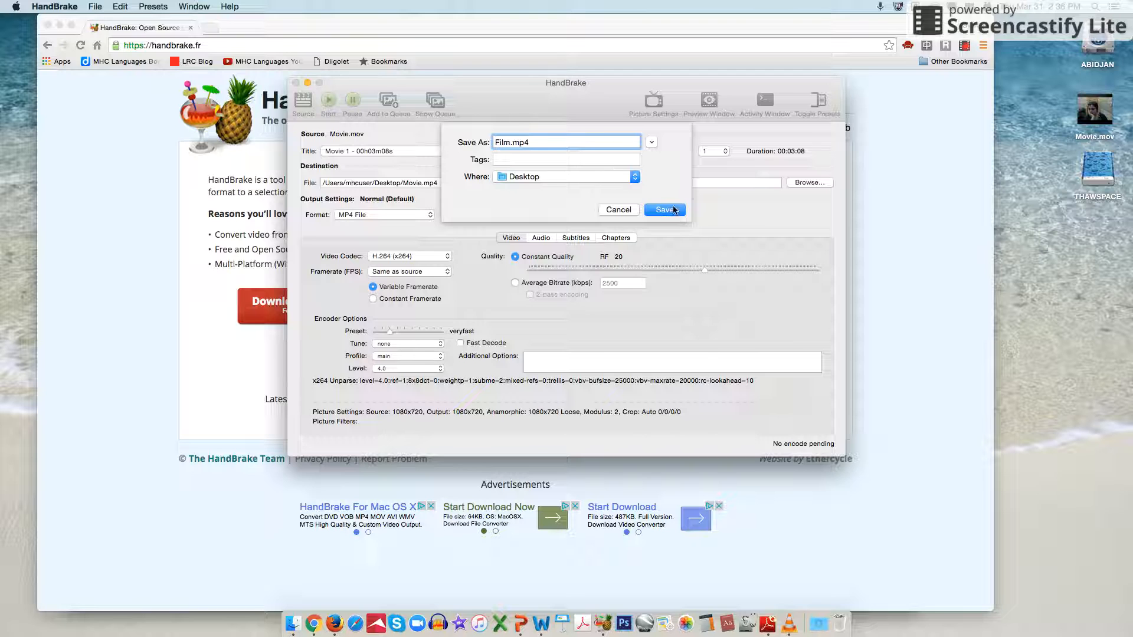
{"action": "left_click", "coordinate": [664, 210]}
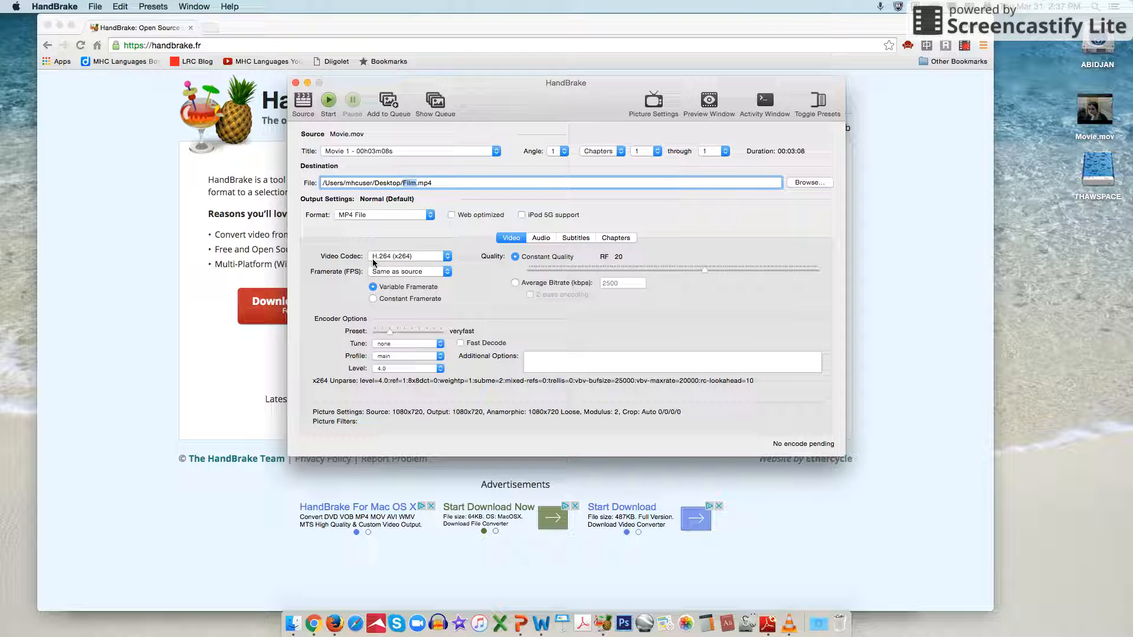
{"action": "mouse_move", "coordinate": [392, 264]}
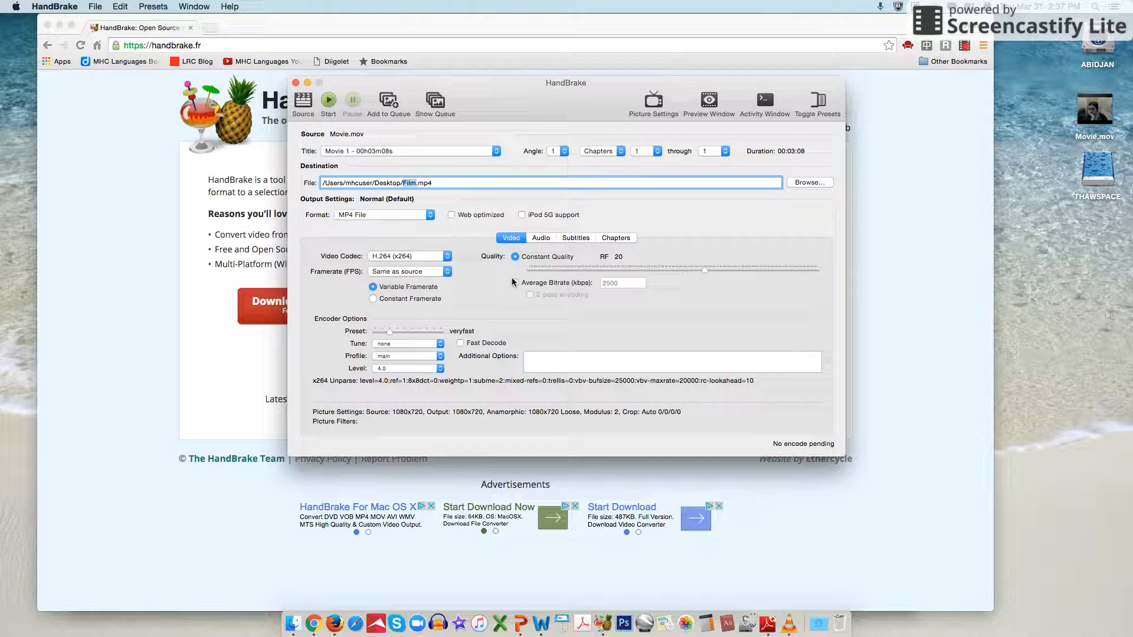
Encode by average bitrate of 5000 kbps with 2-pass encoding instead of constant quality
{"action": "left_click", "coordinate": [514, 282]}
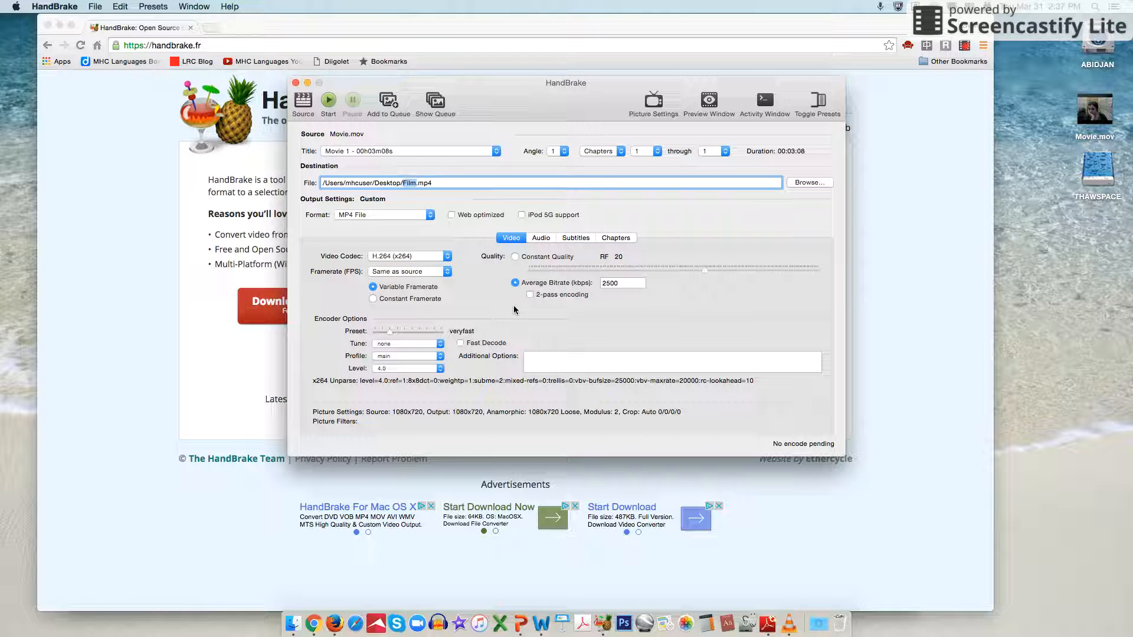
{"action": "mouse_move", "coordinate": [625, 283]}
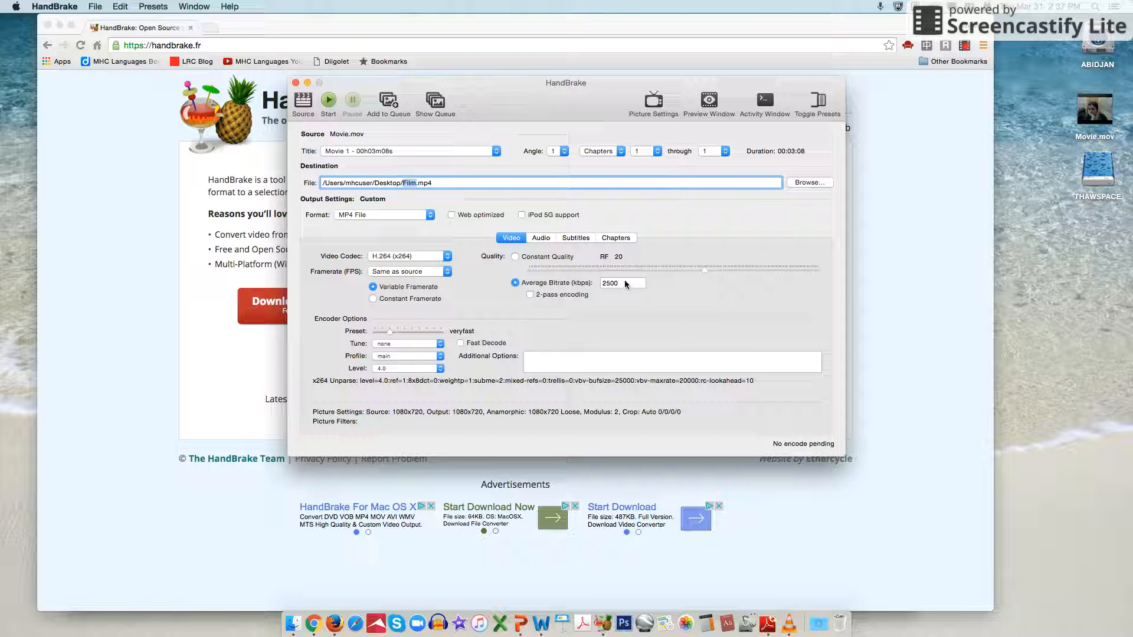
{"action": "mouse_move", "coordinate": [624, 286]}
{"action": "type", "text": "5000"}
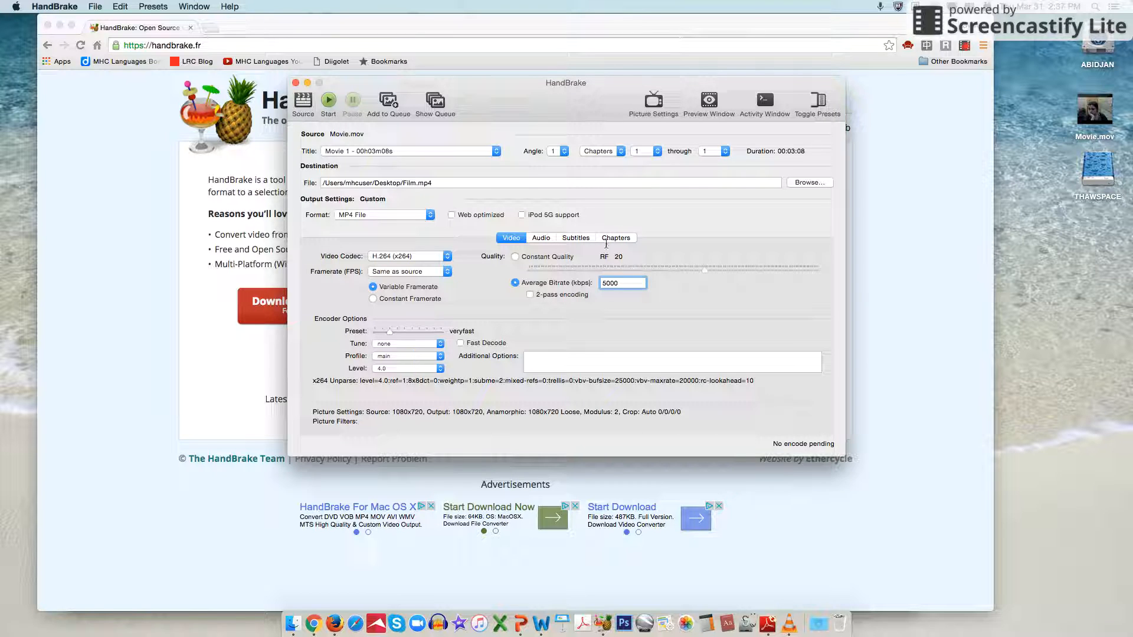
{"action": "left_click", "coordinate": [529, 295]}
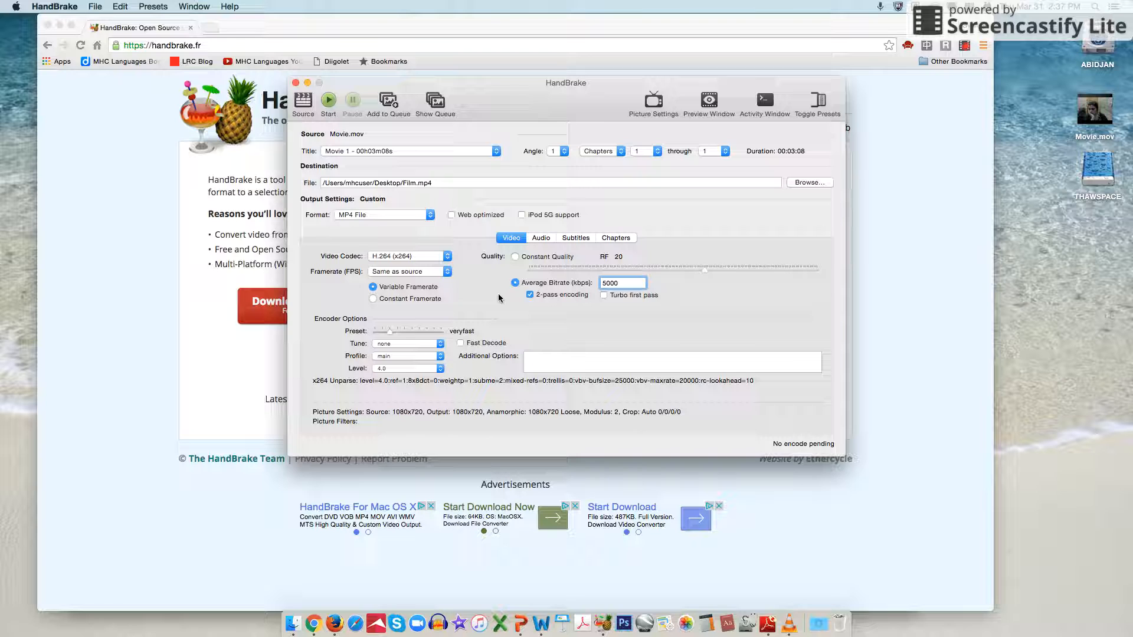
{"action": "left_click", "coordinate": [621, 282]}
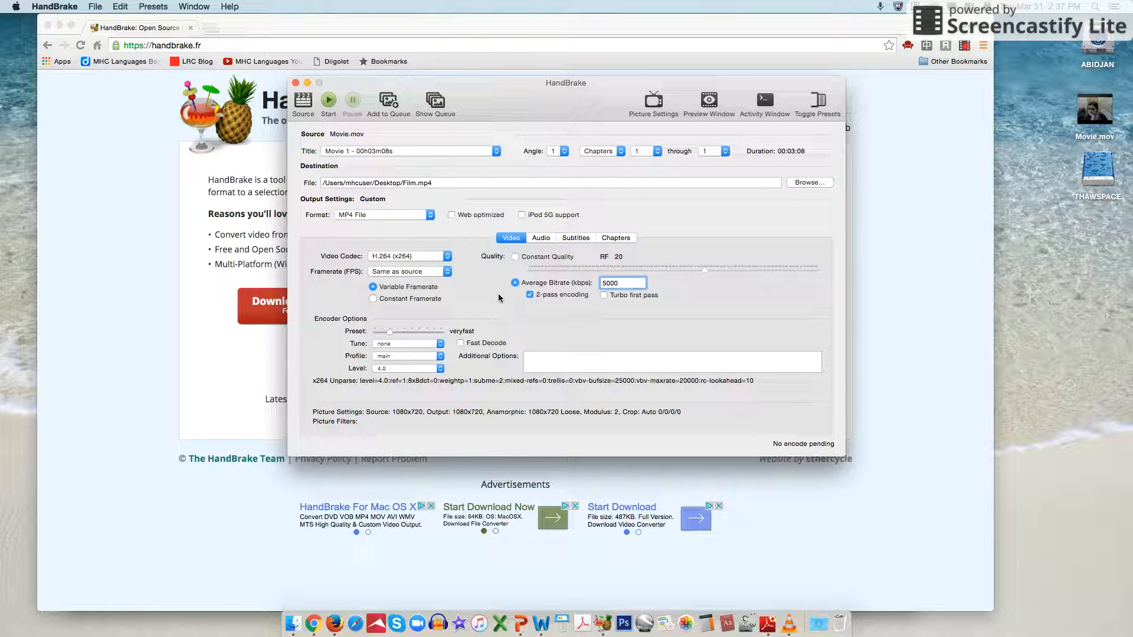
{"action": "left_click", "coordinate": [621, 282]}
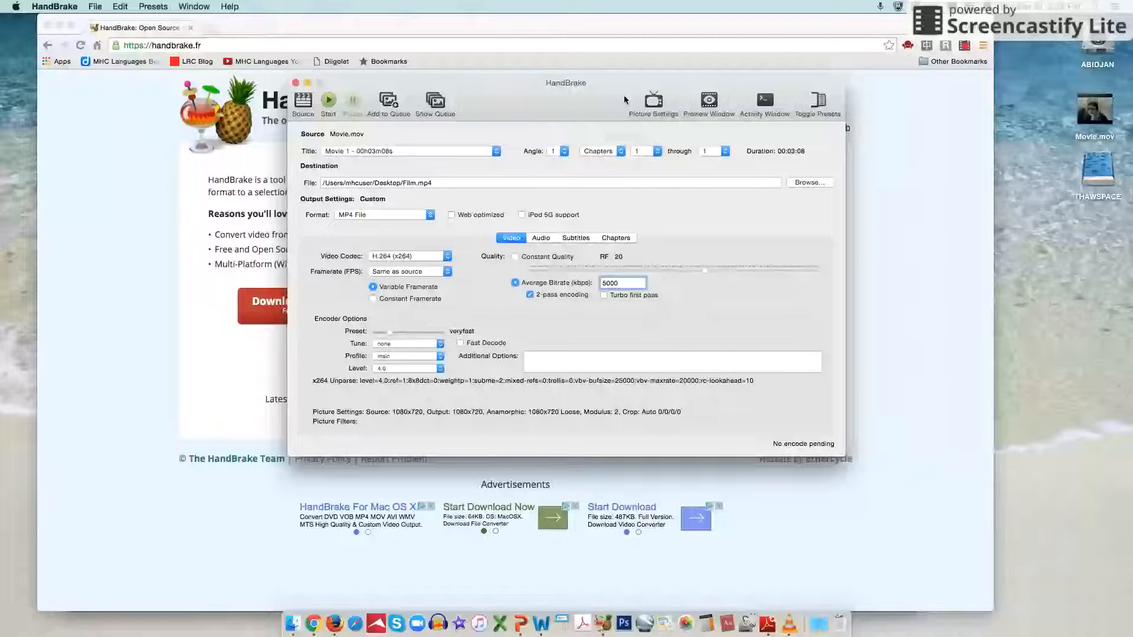
{"action": "left_click", "coordinate": [653, 101]}
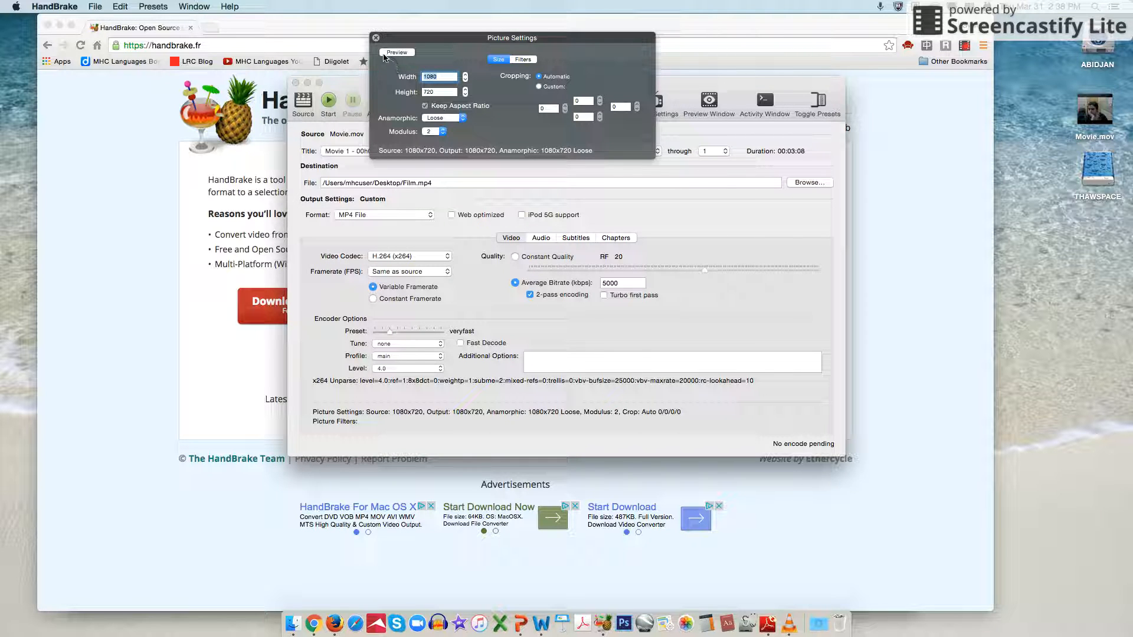
{"action": "left_click", "coordinate": [375, 38]}
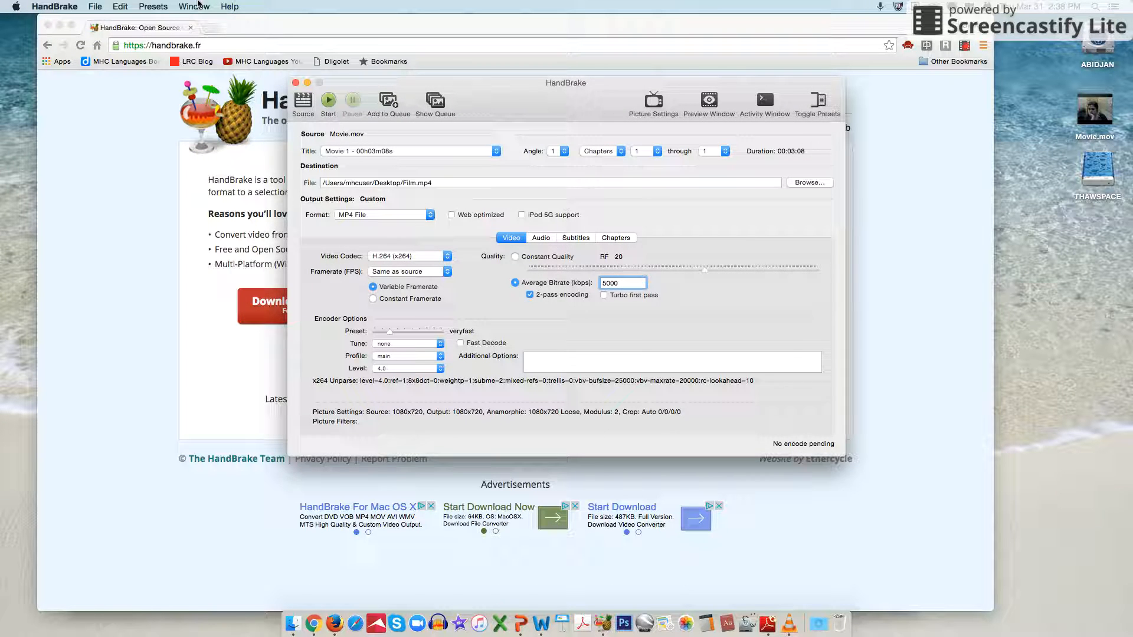
Bring HandBrake back and show the presets drawer with Normal and High Profile
{"action": "left_click", "coordinate": [195, 7]}
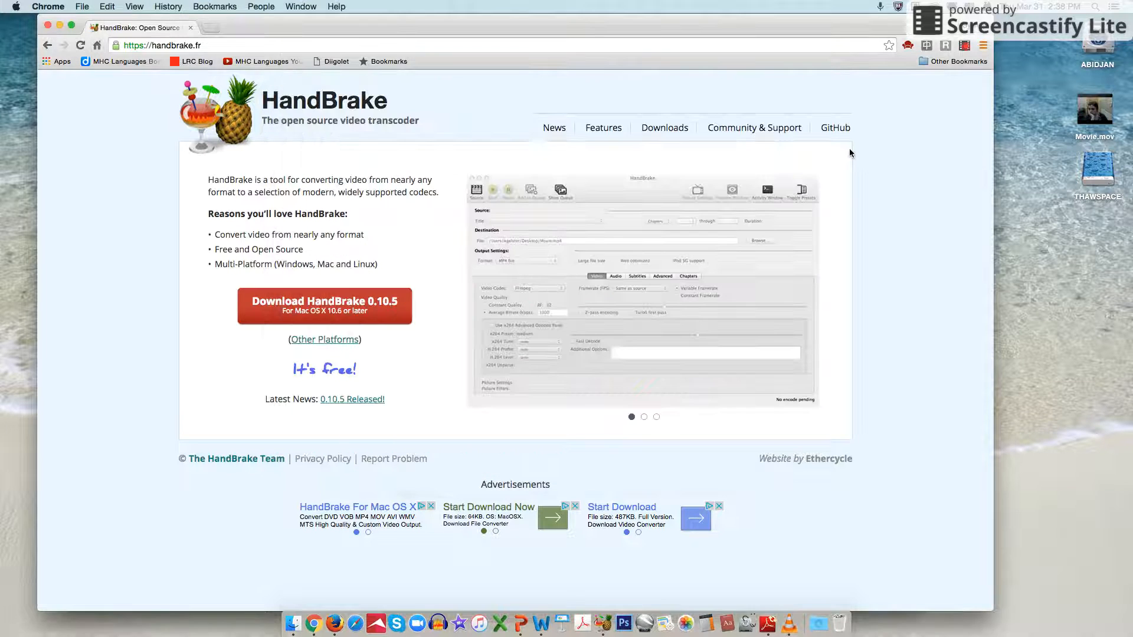
{"action": "mouse_move", "coordinate": [684, 623]}
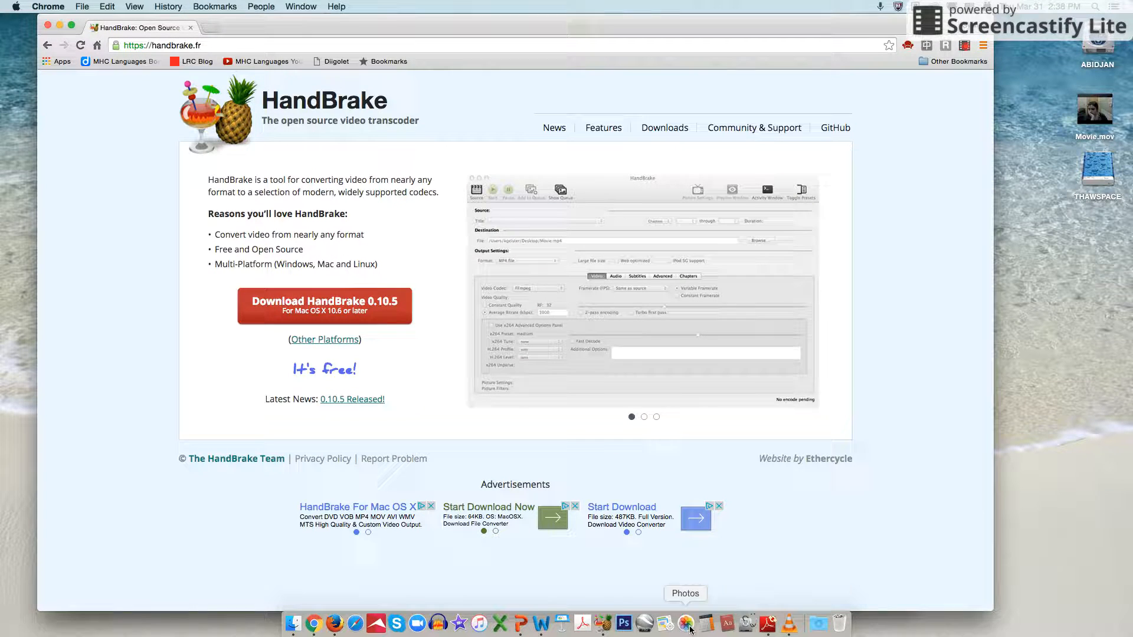
{"action": "left_click", "coordinate": [684, 623]}
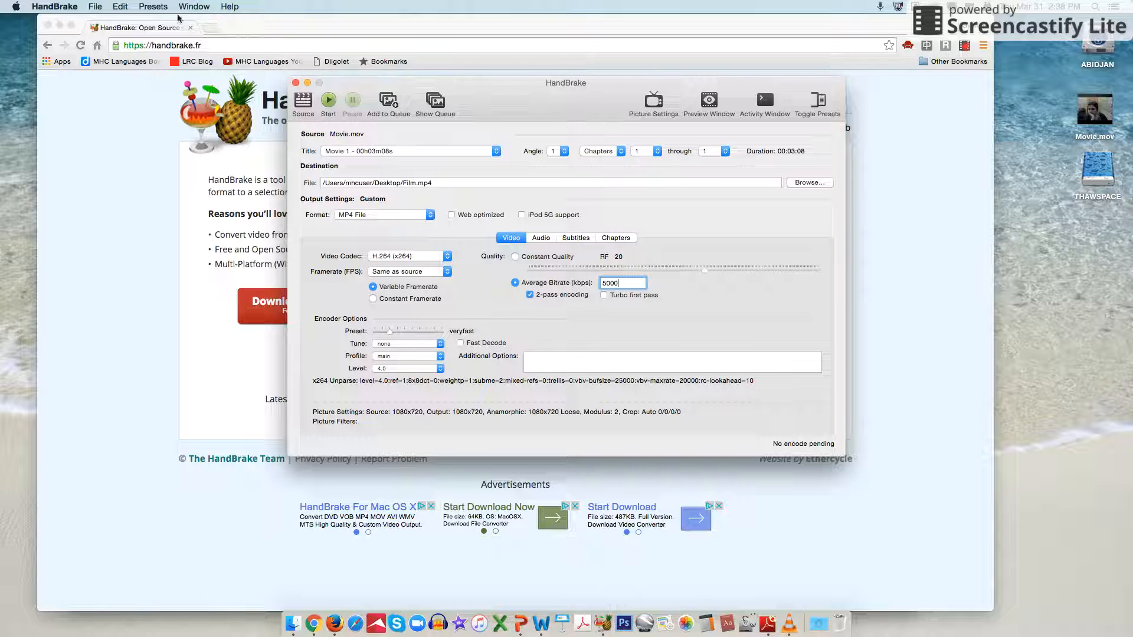
{"action": "left_click", "coordinate": [816, 102]}
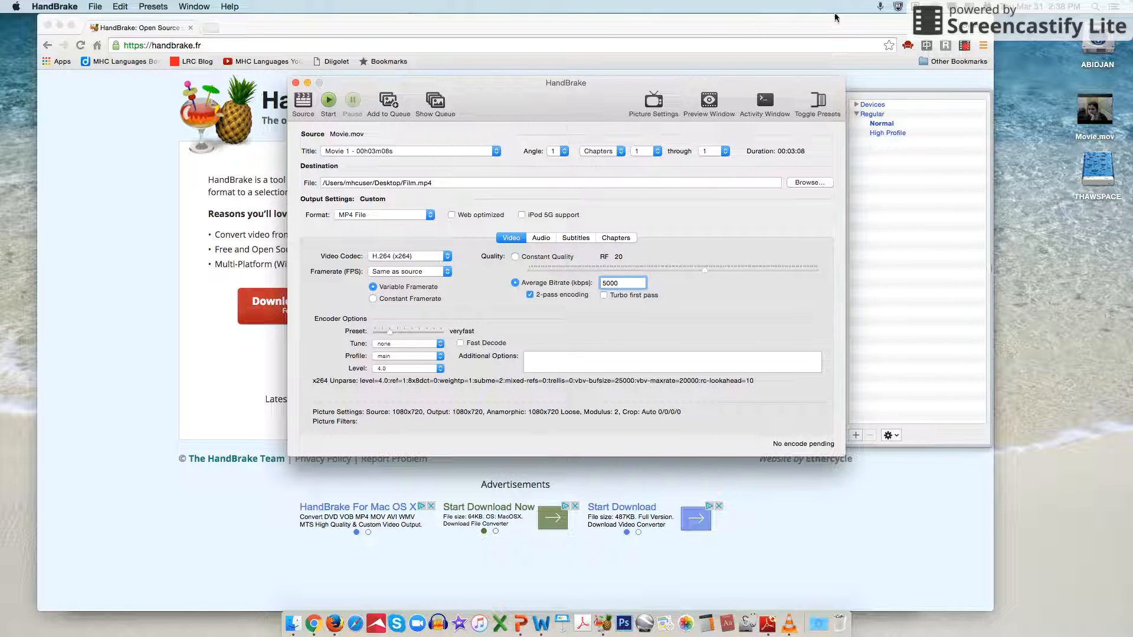
Apply the High Profile preset under Regular, giving constant quality RF 20 and Film.m4v output
{"action": "left_click", "coordinate": [887, 133]}
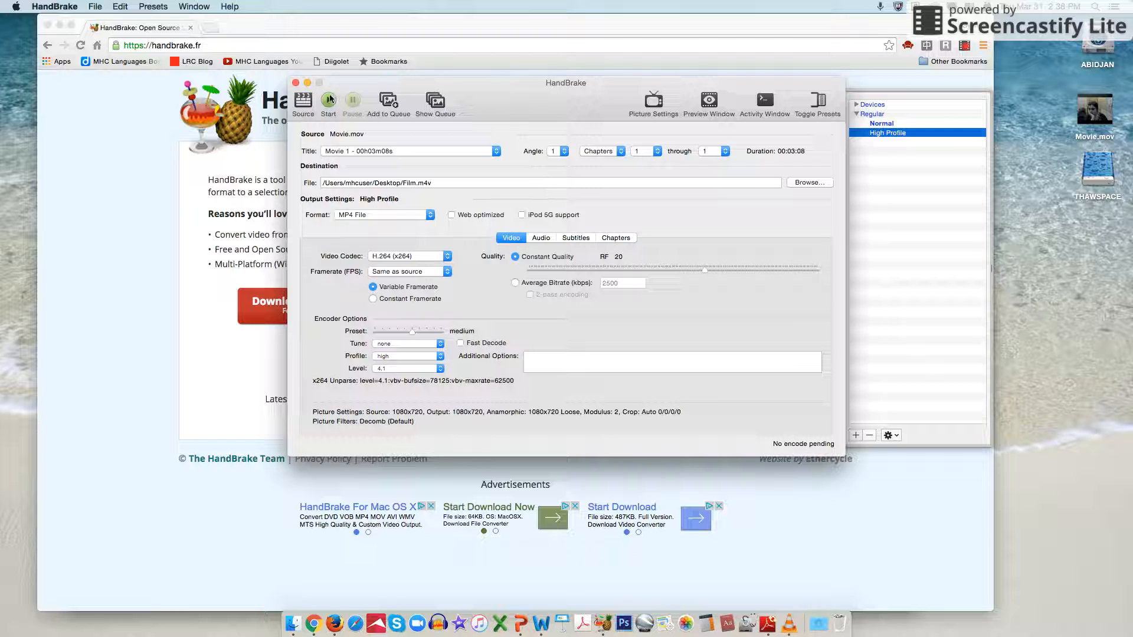
{"action": "mouse_move", "coordinate": [327, 100]}
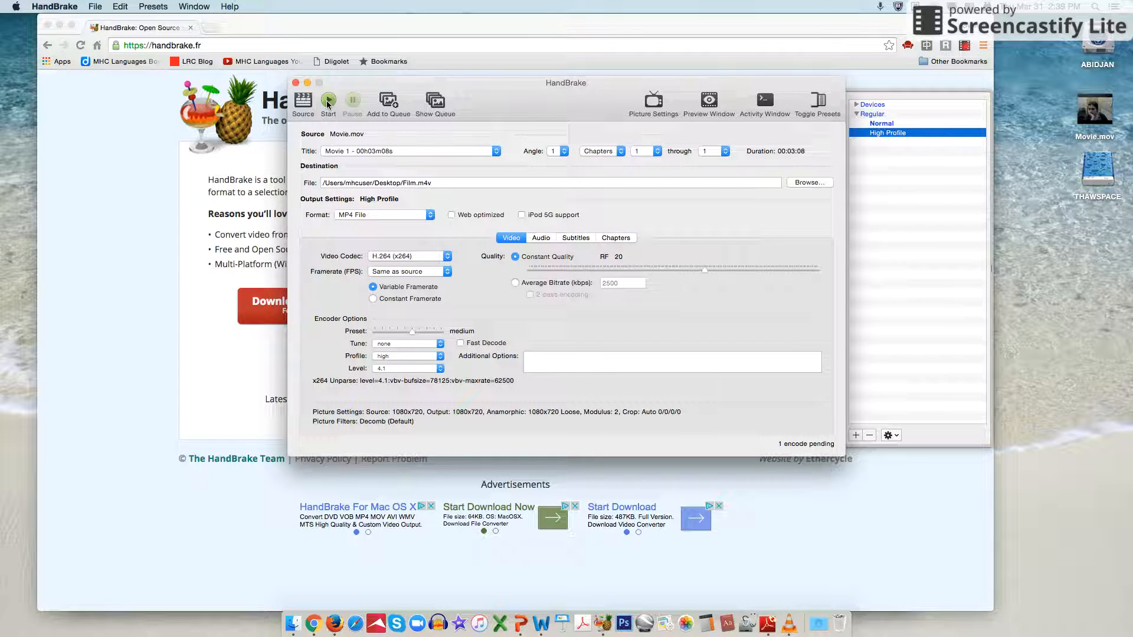
Start the encode of Movie.mov to Film.m4v and let it finish
{"action": "left_click", "coordinate": [327, 101]}
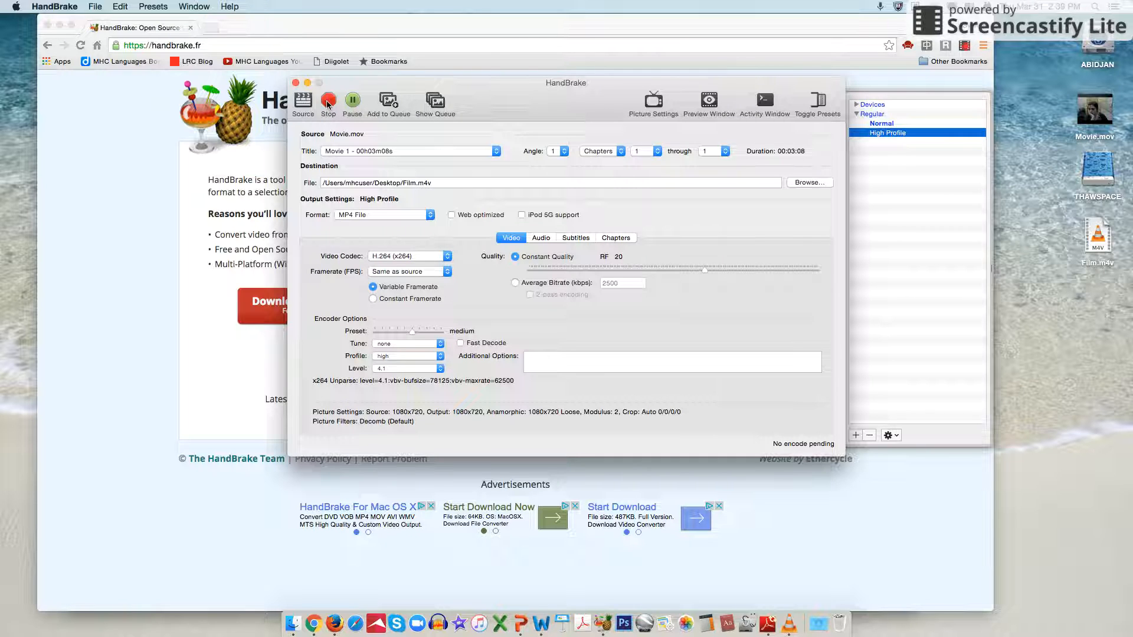
{"action": "left_click", "coordinate": [328, 102]}
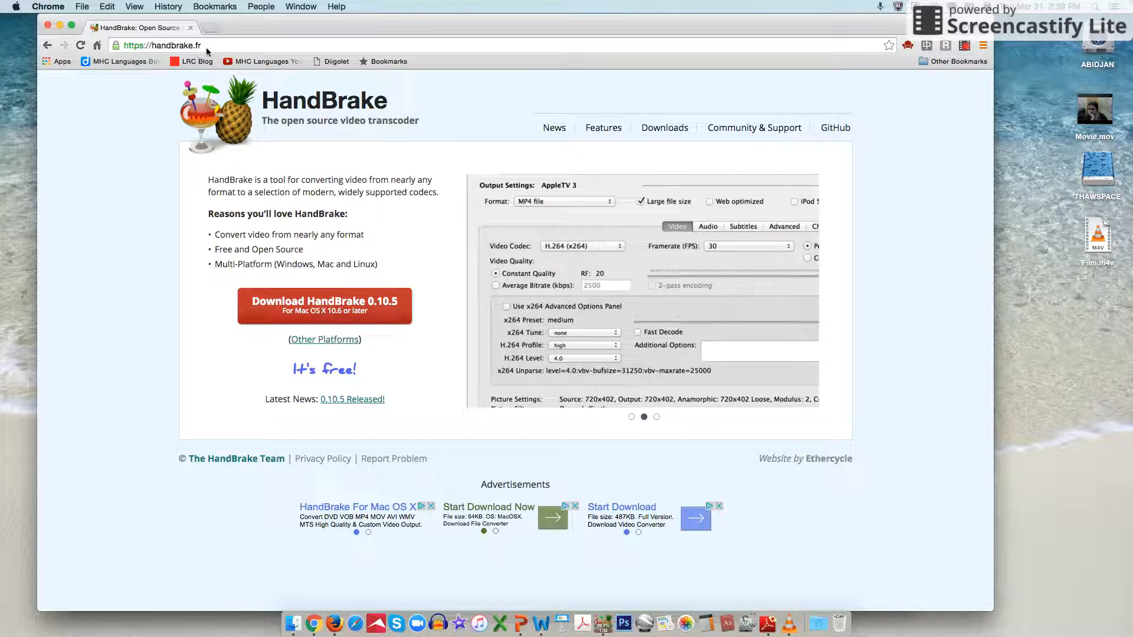
Switch to the desktop and inspect the converted Film.m4v beside Movie.mov
{"action": "left_click", "coordinate": [656, 417]}
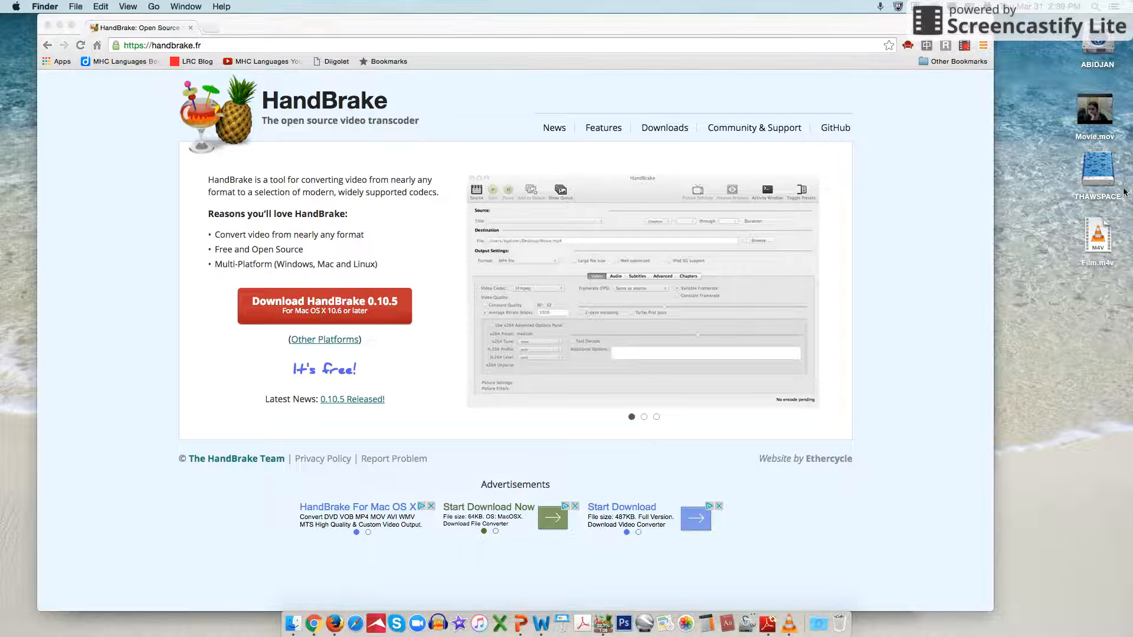
{"action": "left_click", "coordinate": [1096, 235]}
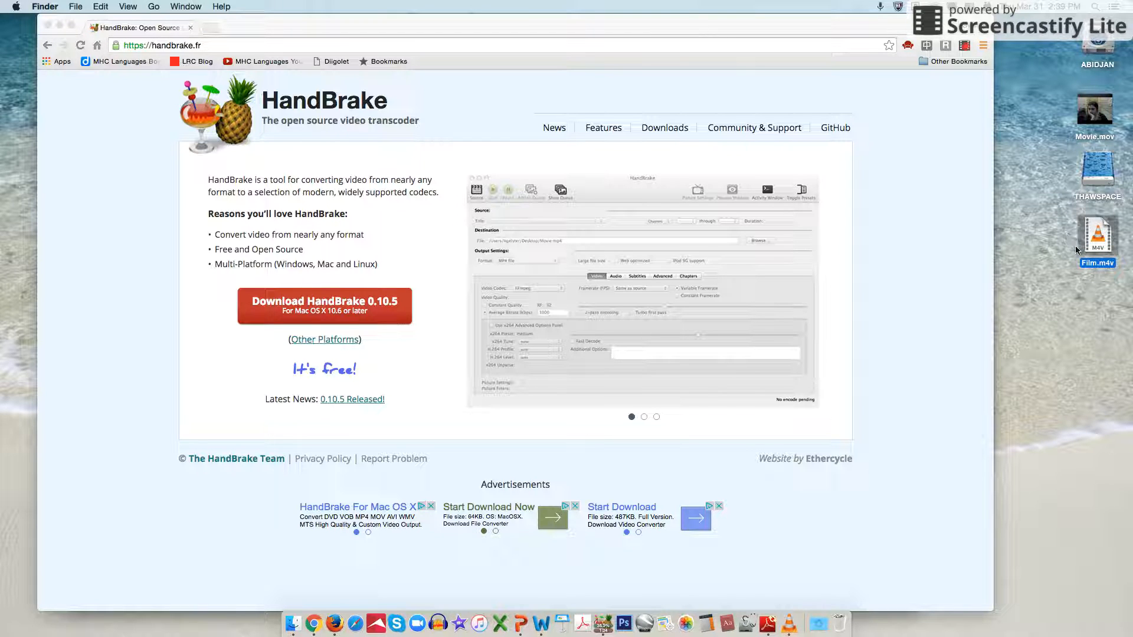
{"action": "left_click", "coordinate": [643, 416]}
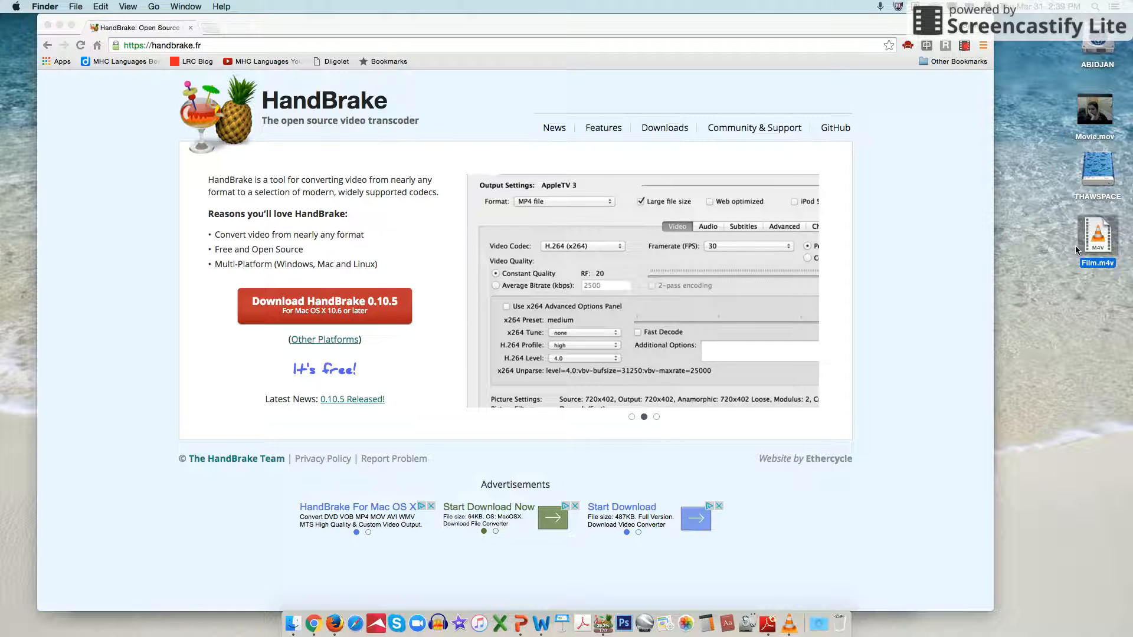
{"action": "left_click", "coordinate": [656, 416]}
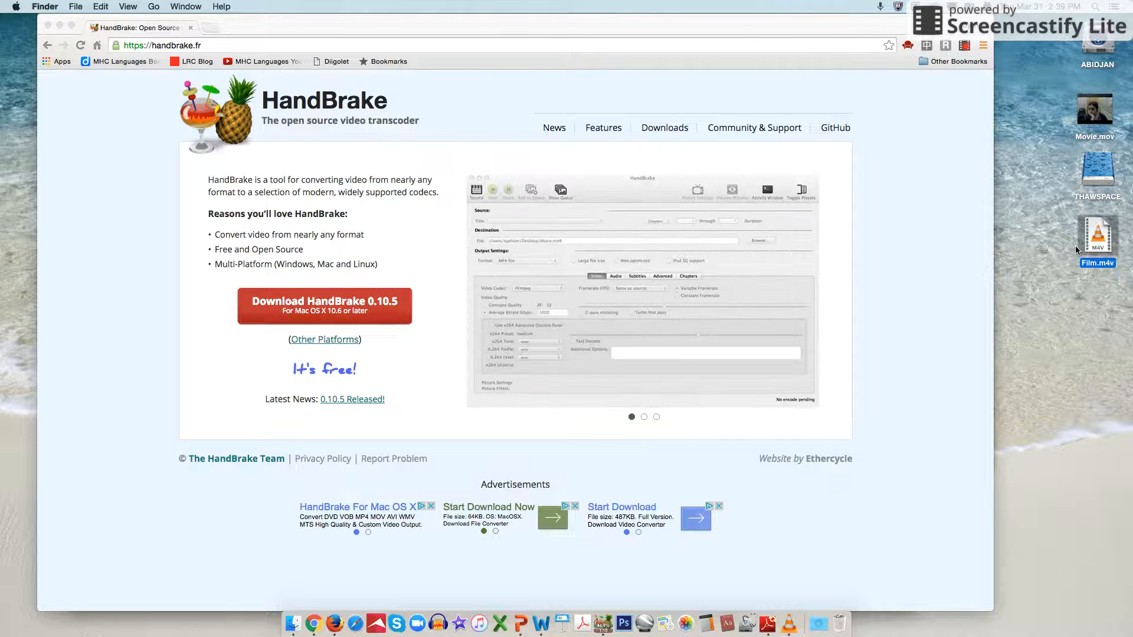
{"action": "mouse_move", "coordinate": [886, 128]}
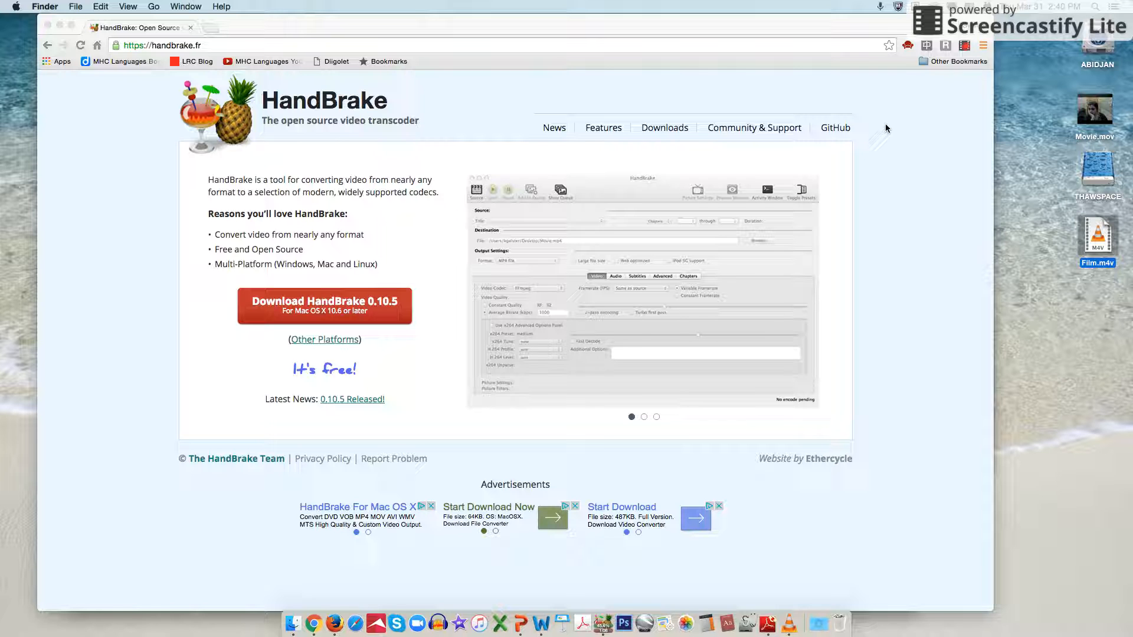